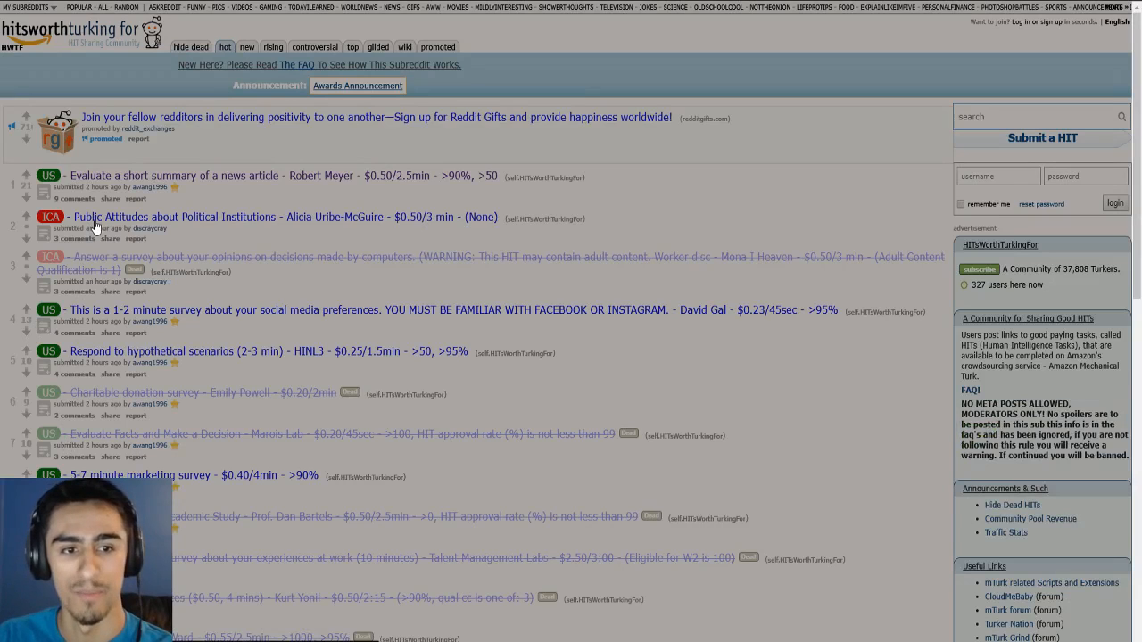
pyautogui.moveTo(356, 287)
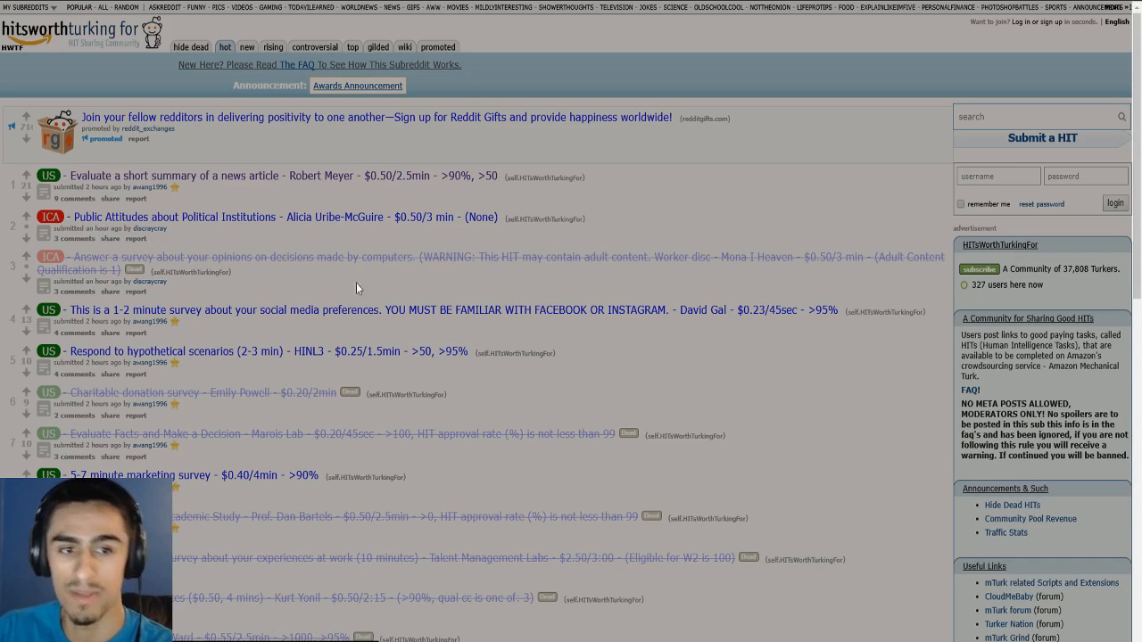